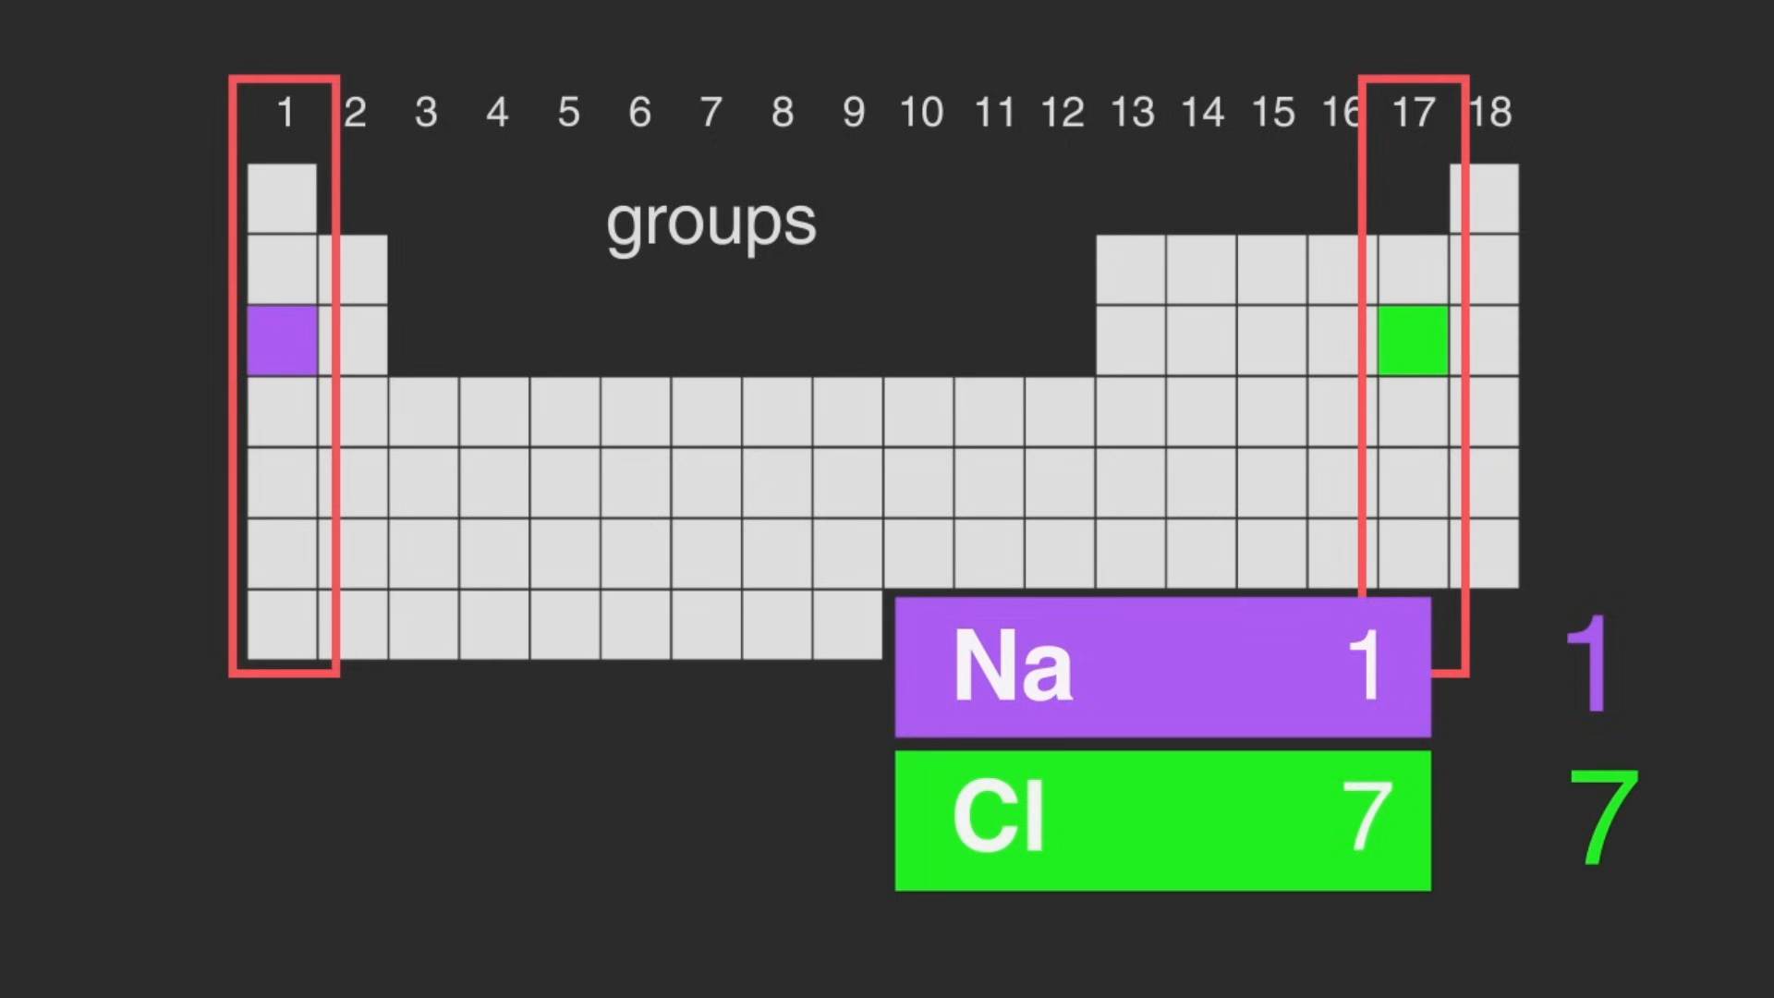
# Step: Pause the explainer with sodium shown in group 1 and chlorine in group 17
pyautogui.click(887, 498)
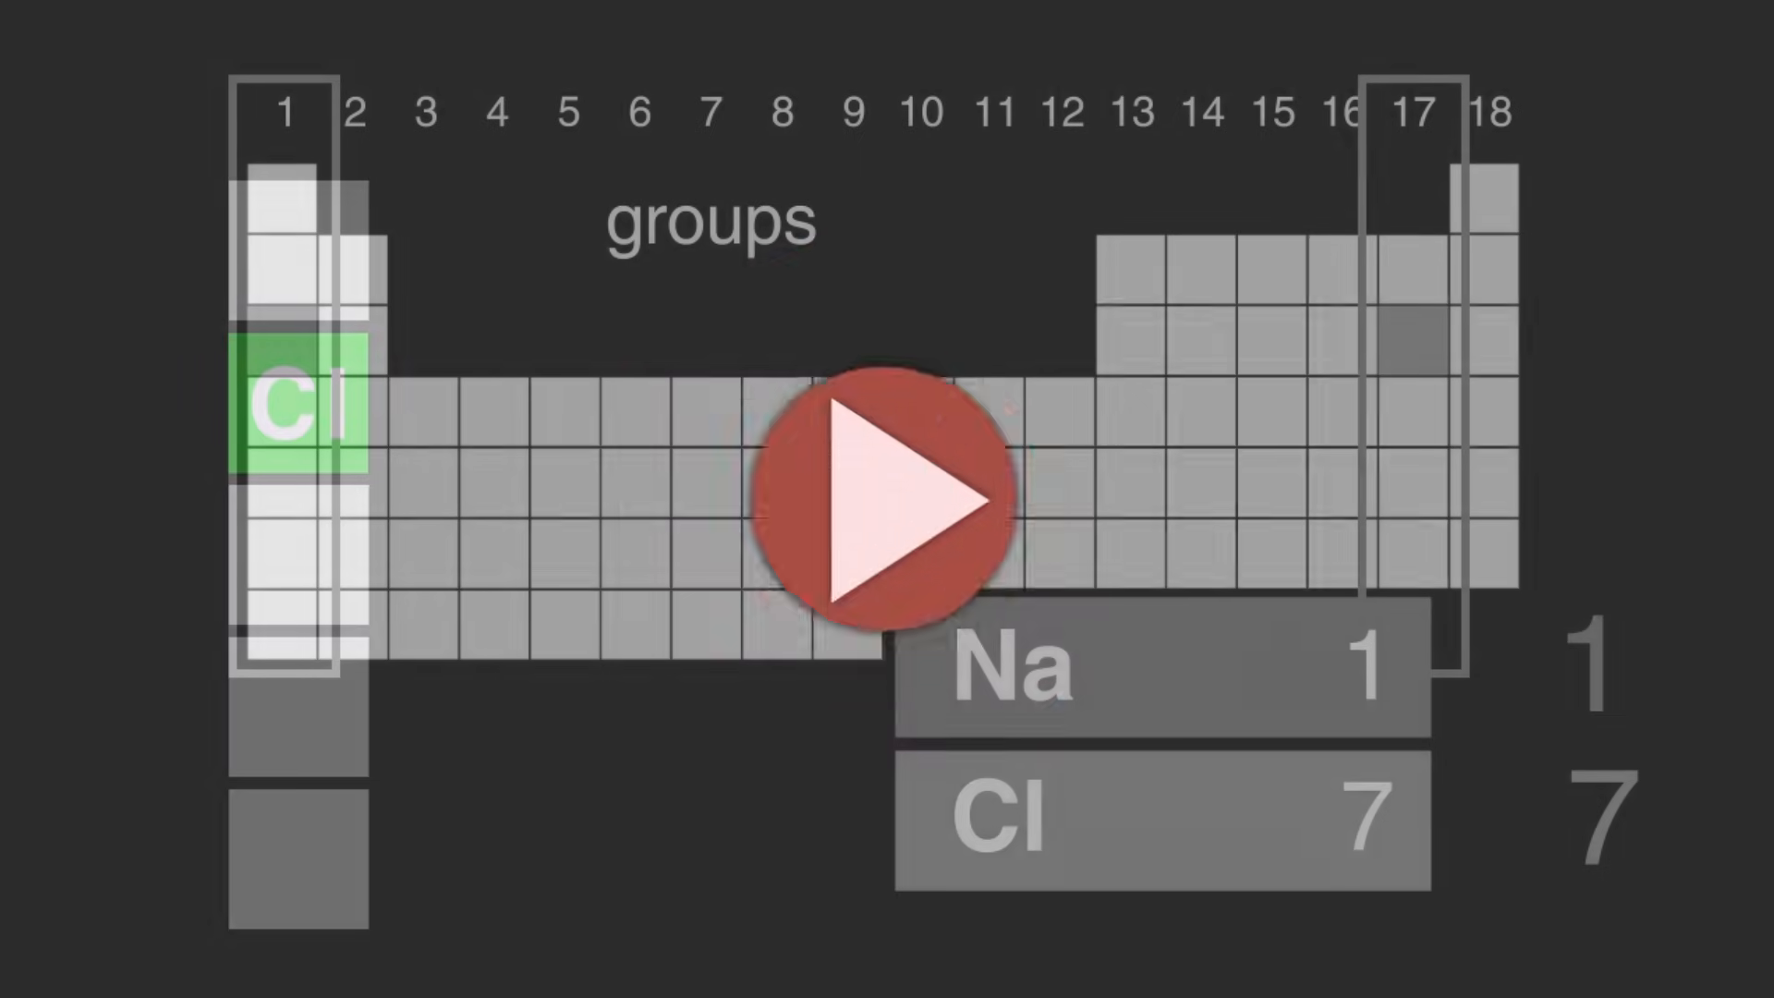